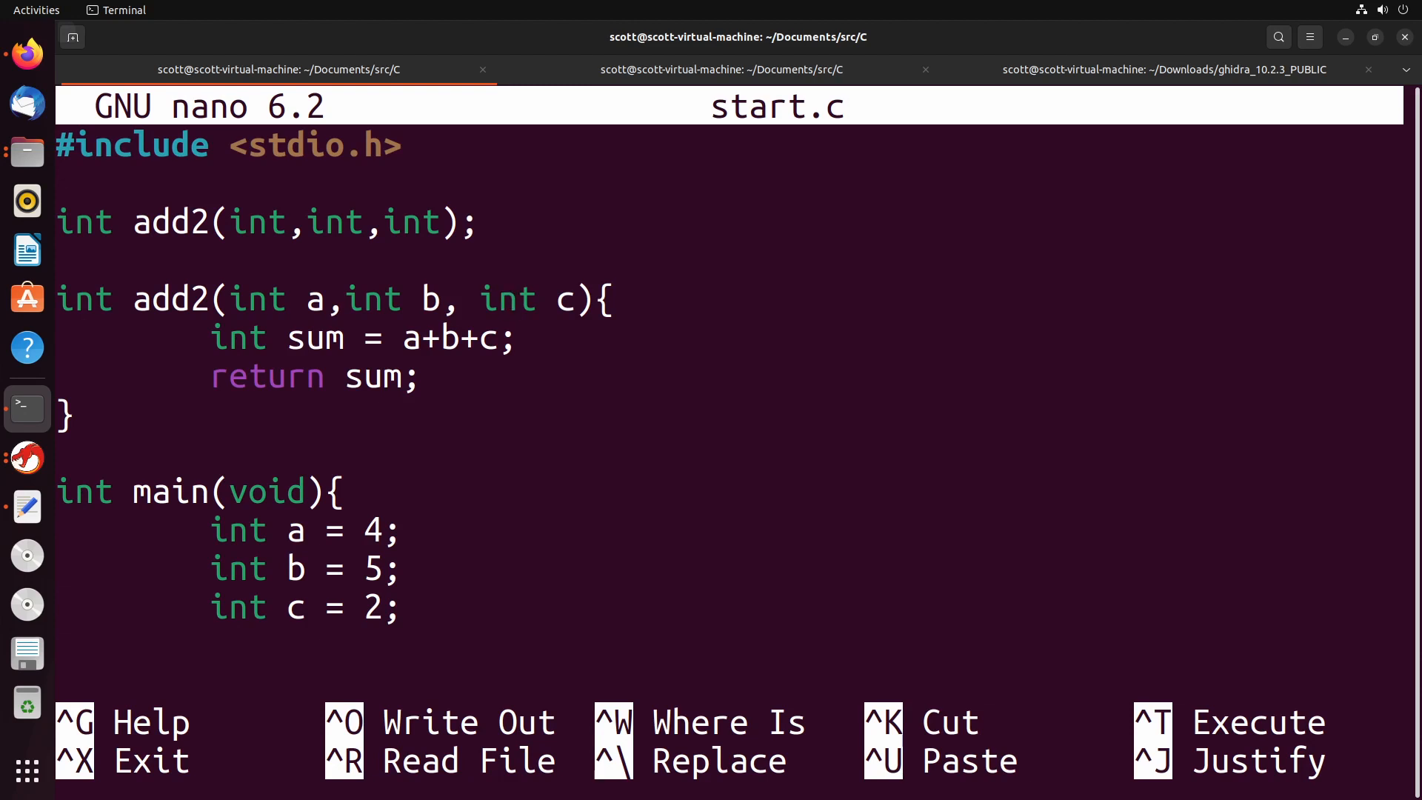
- Review start.c in nano, then compile it with gcc start.c -o start in another terminal tab
click(508, 300)
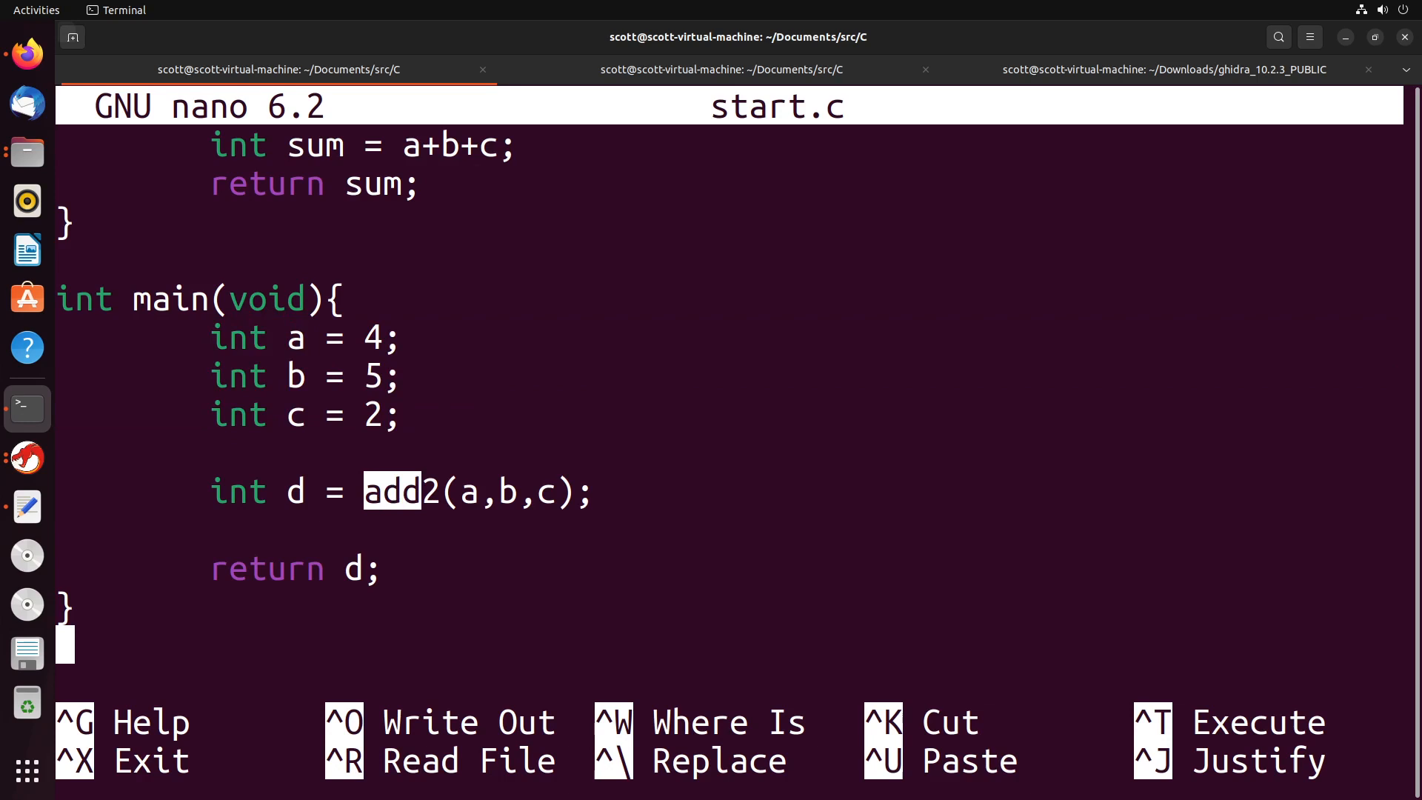
drag(362, 492, 594, 492)
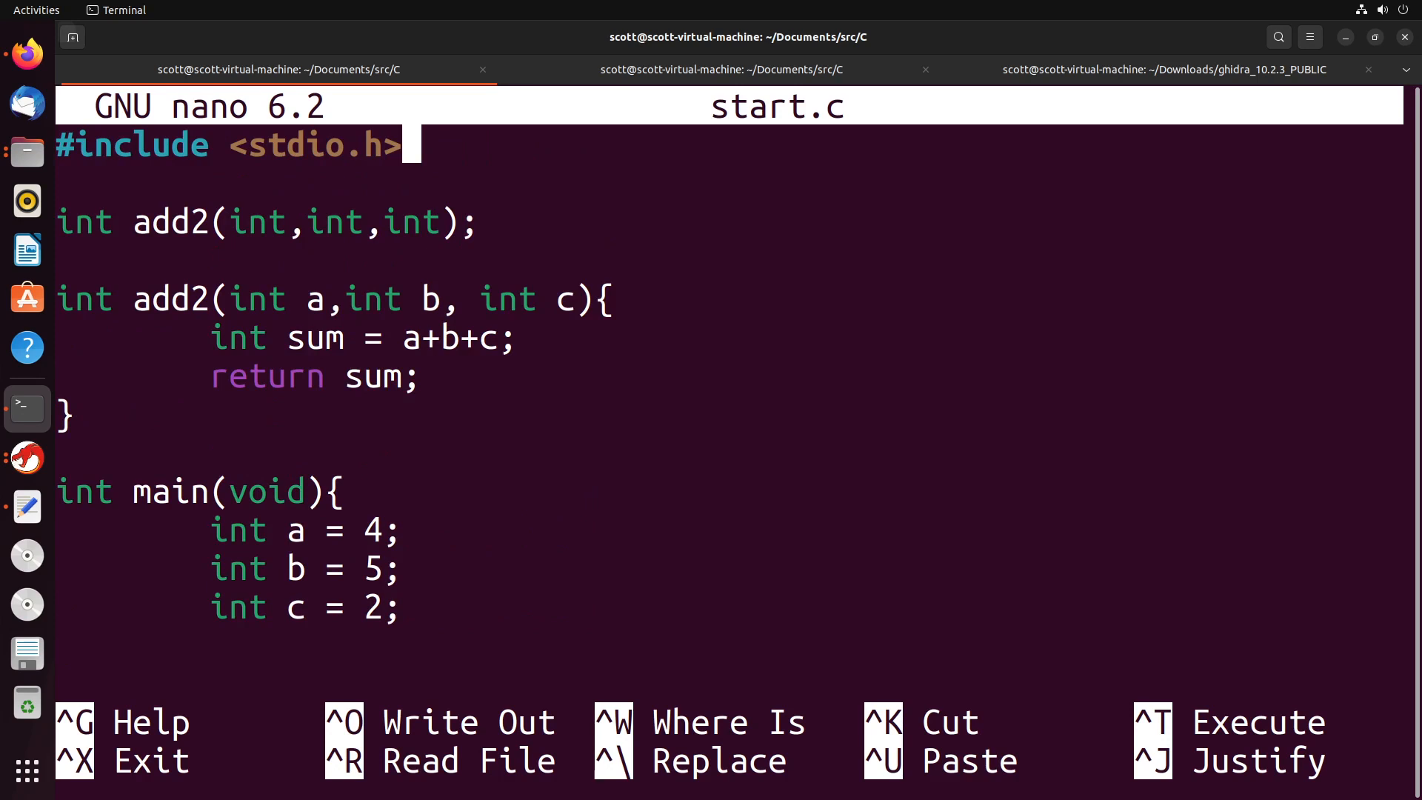
double_click(457, 338)
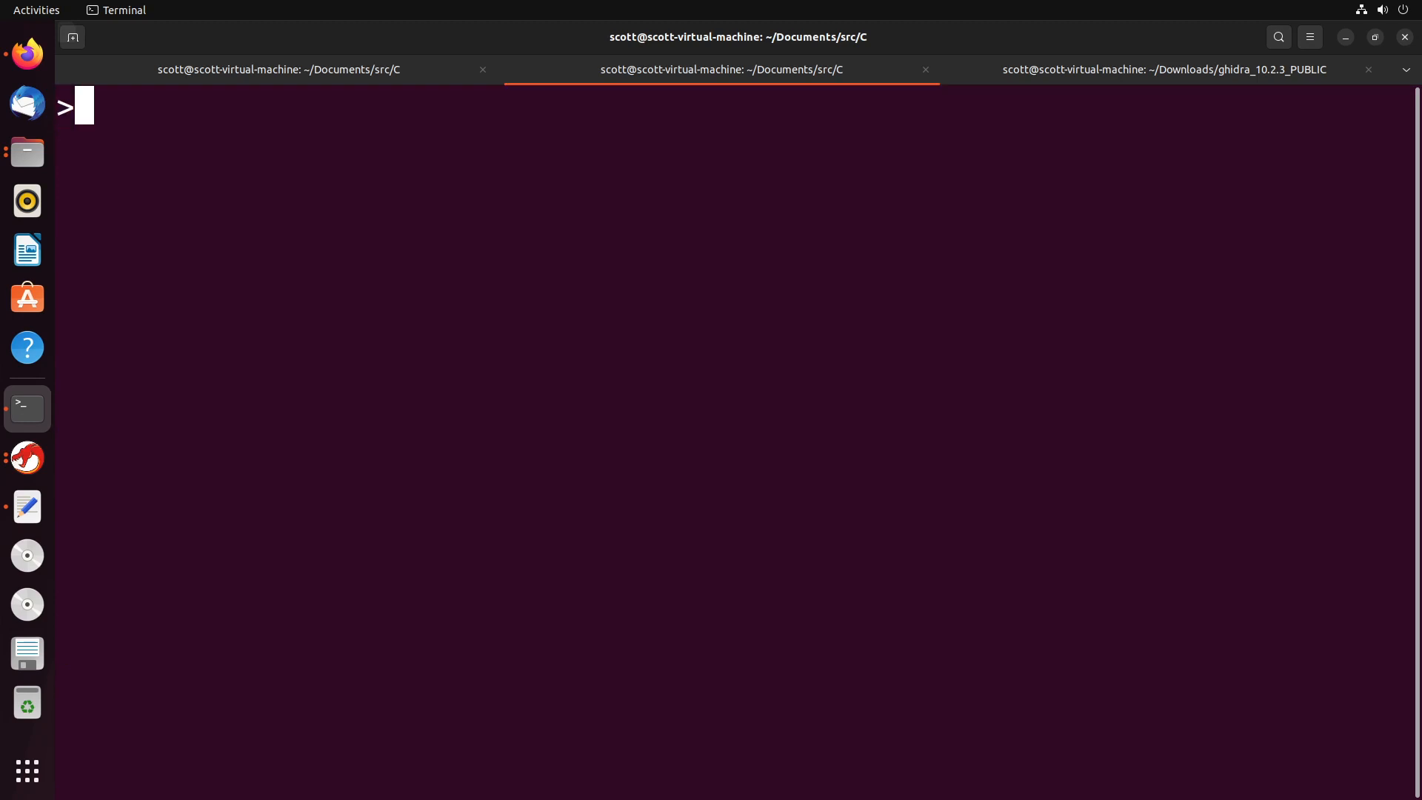
text(gcc start.c -o start)
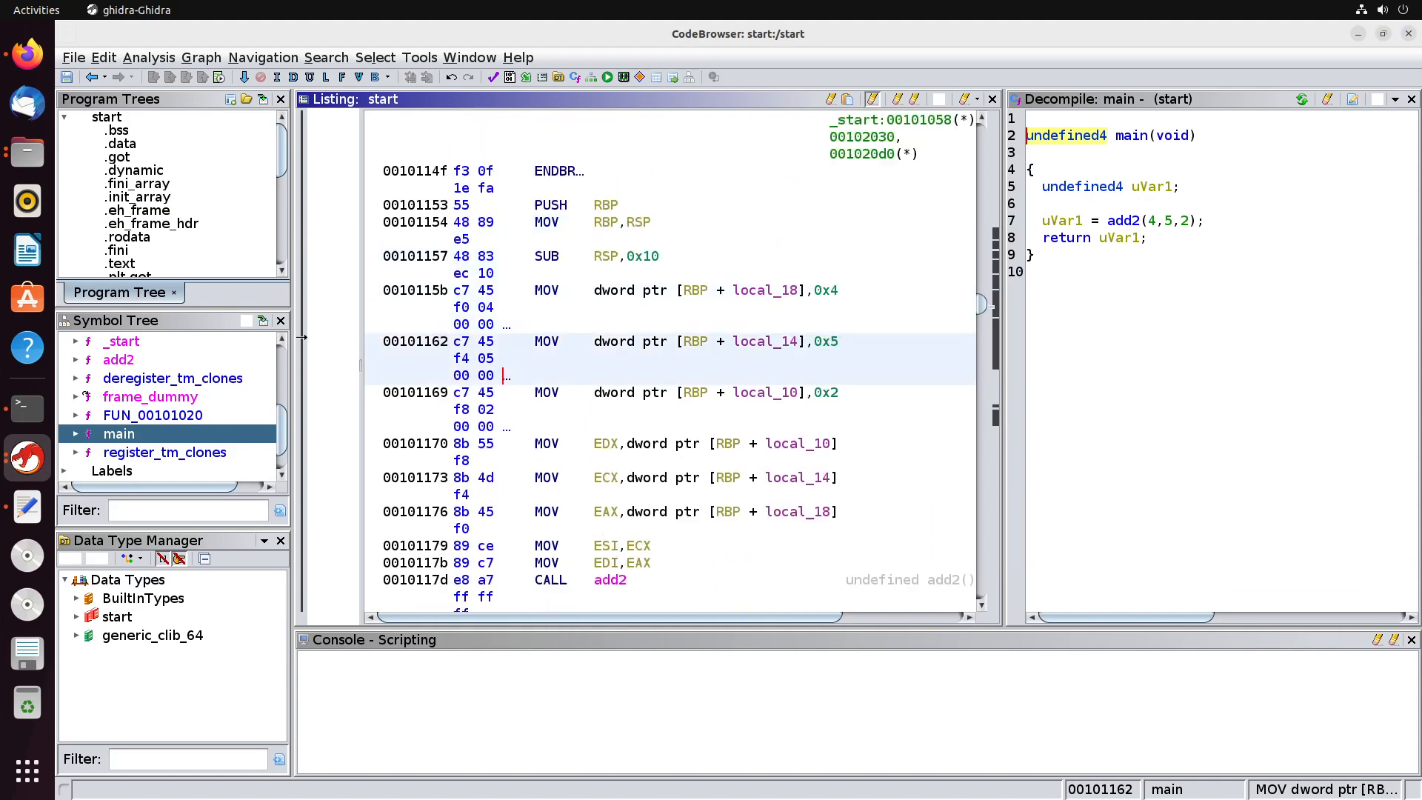
- Scroll main's listing into view beside the empty low-to-high stack sketch
scroll(down, 3)
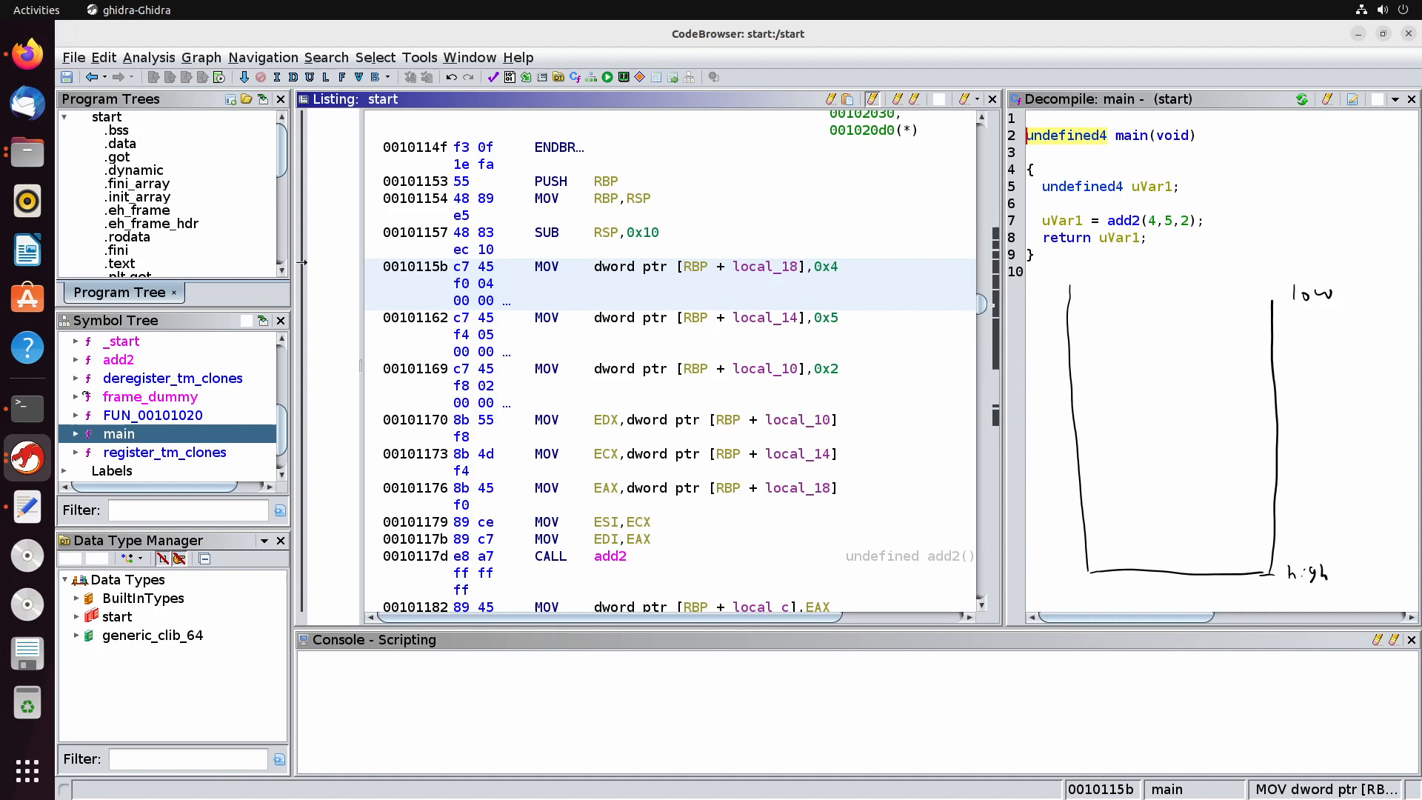
- Sketch the saved RBP slot where RSP and RBP point after main's prologue
drag(1093, 530, 1278, 528)
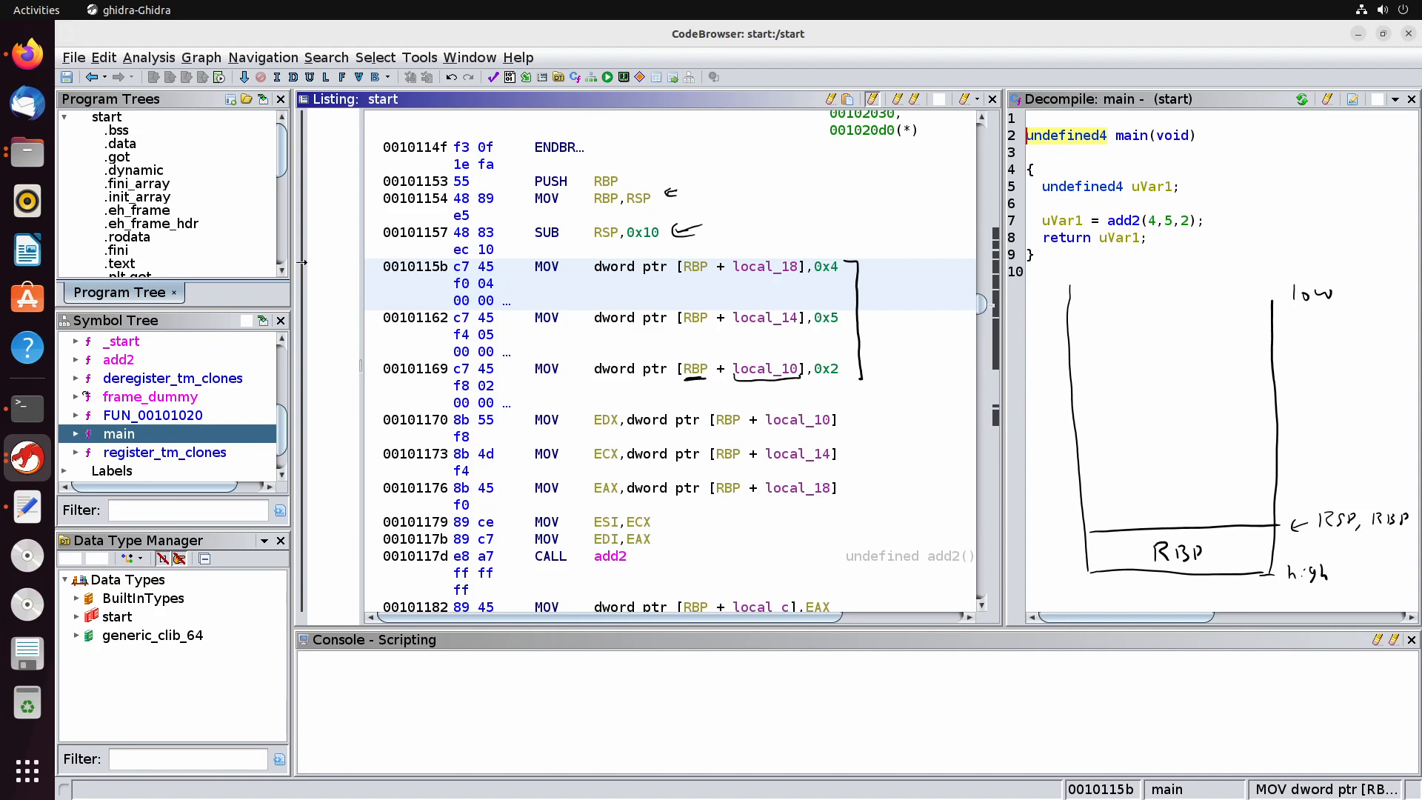
- Fill the stack slots with 4, 5 and 2 at offsets 18, 14 and 10
drag(1084, 491, 1278, 478)
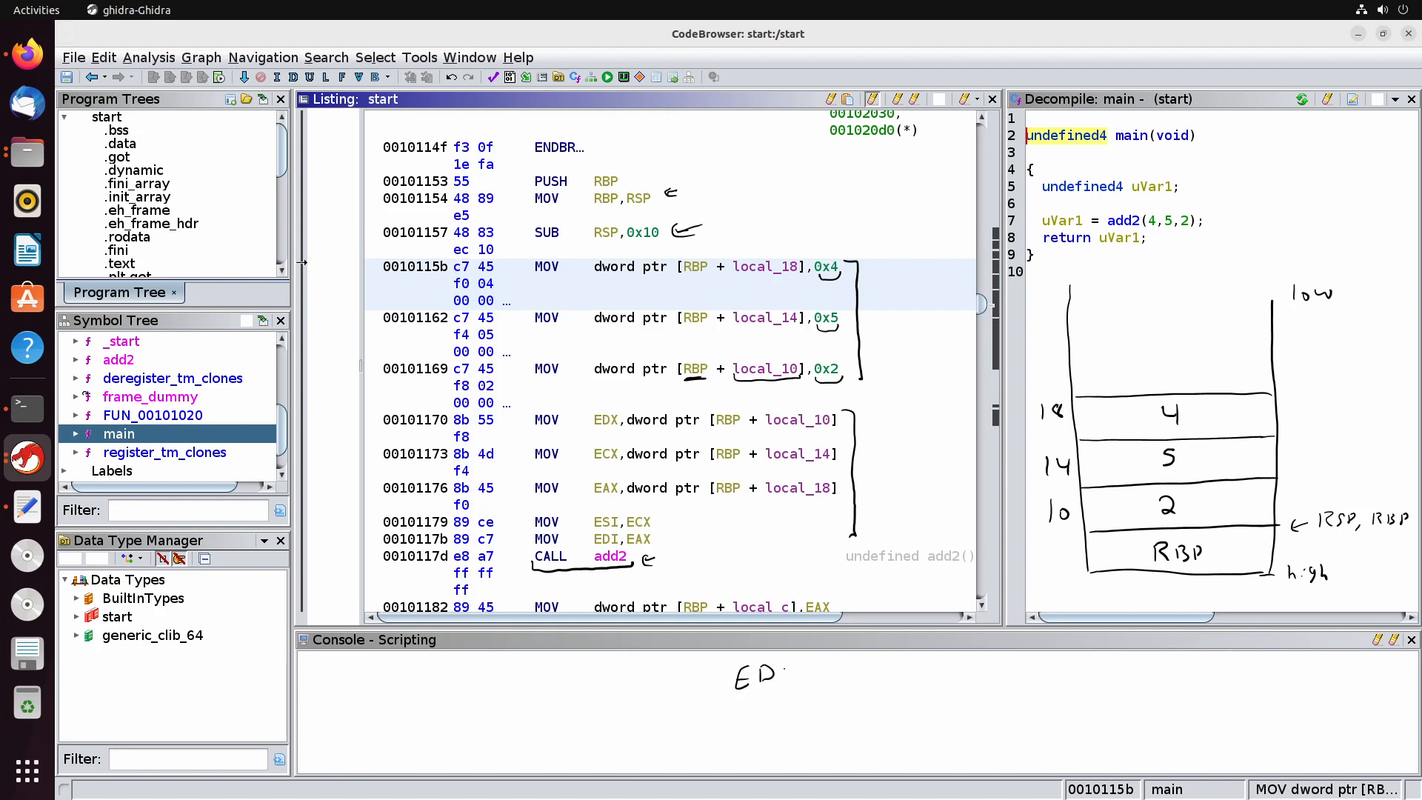
- Note the ECX and EAX register moves beside main's listing, then clear the drawing
text(x : 2)
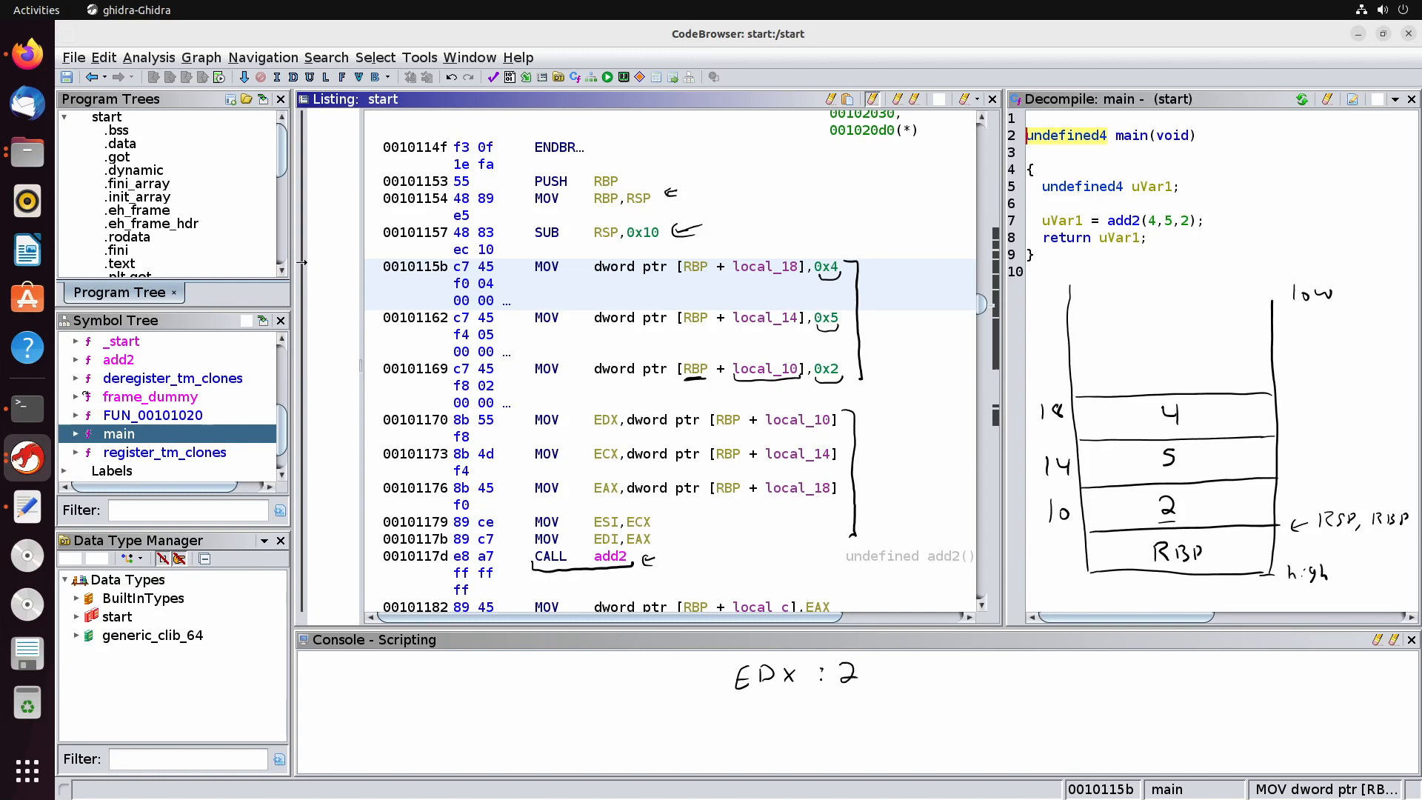
text(ECX)
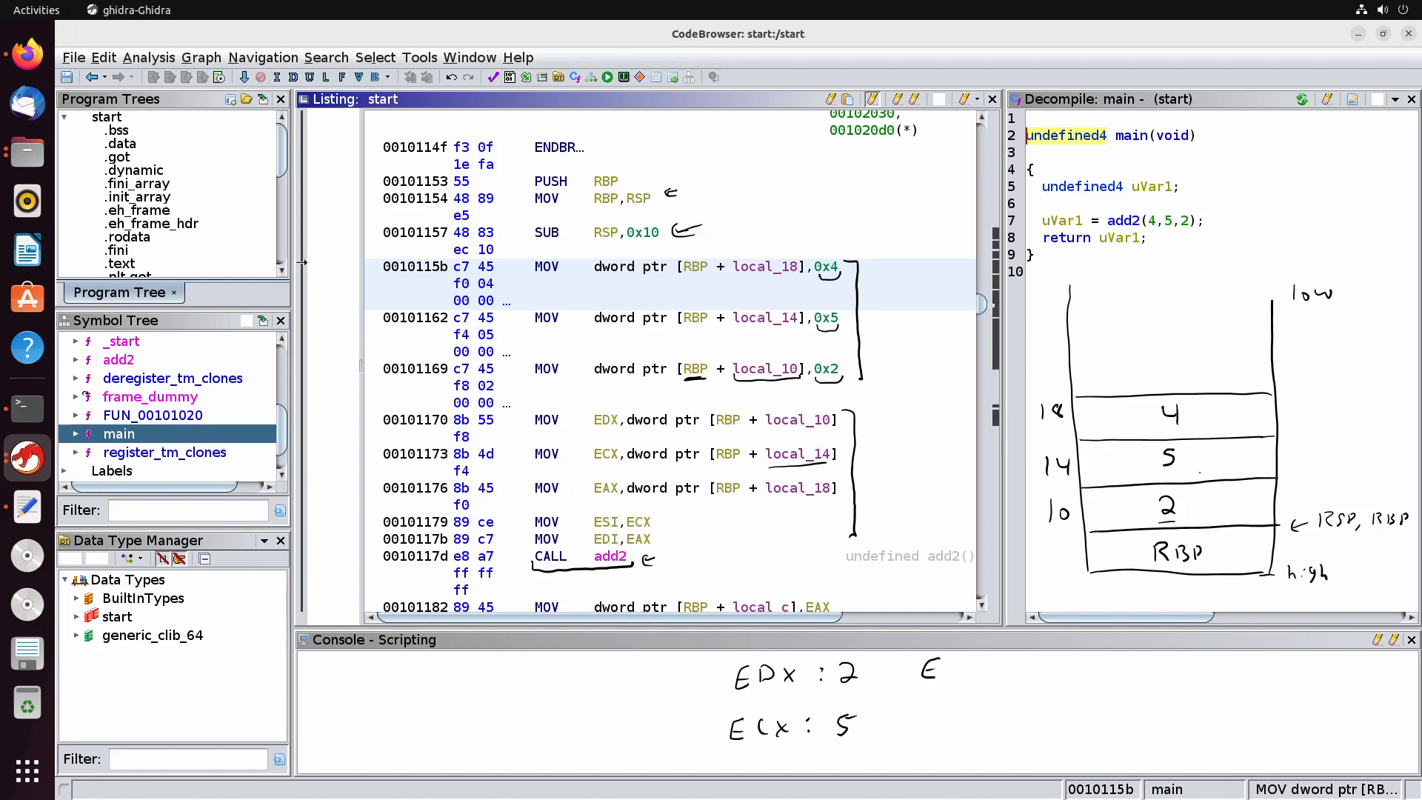
text(EAX:)
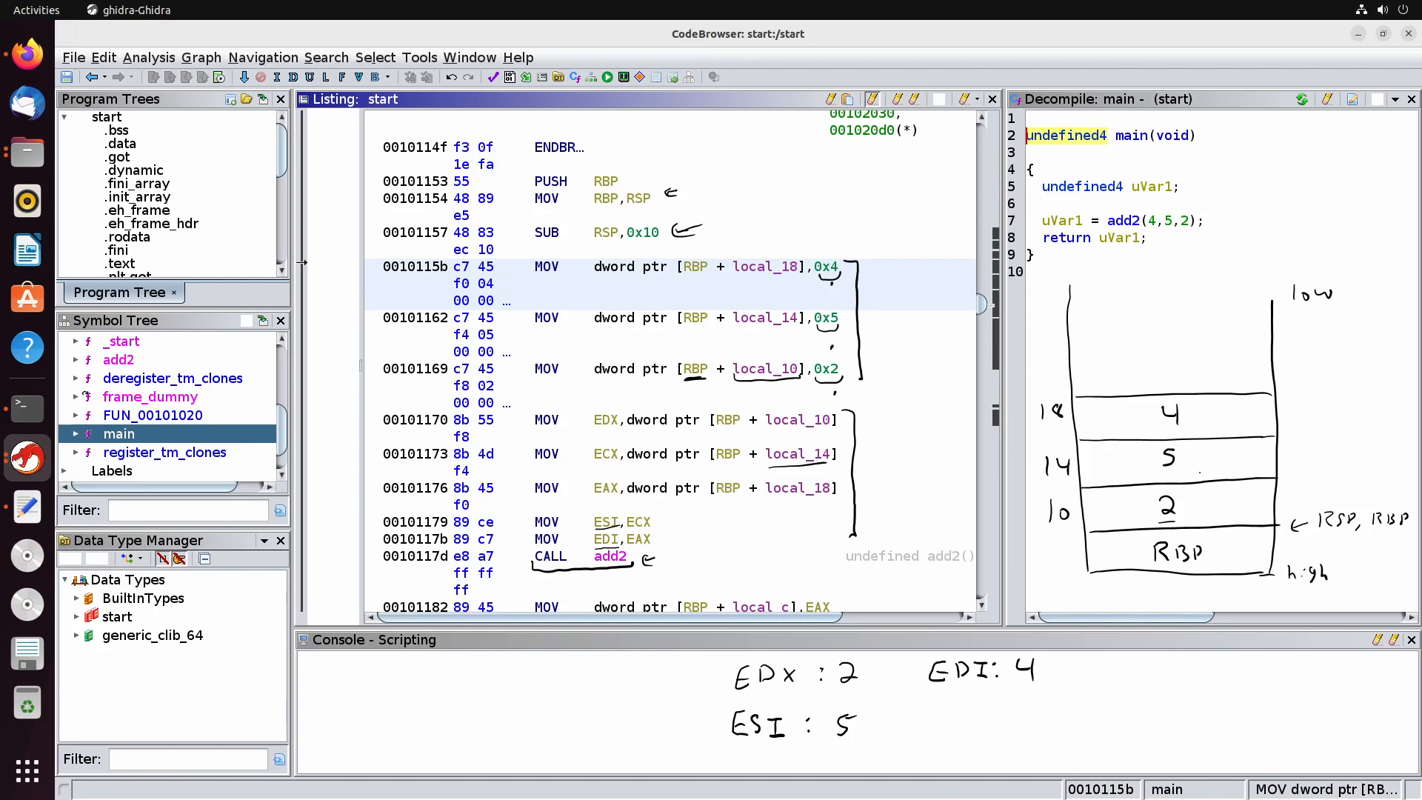
click(502, 283)
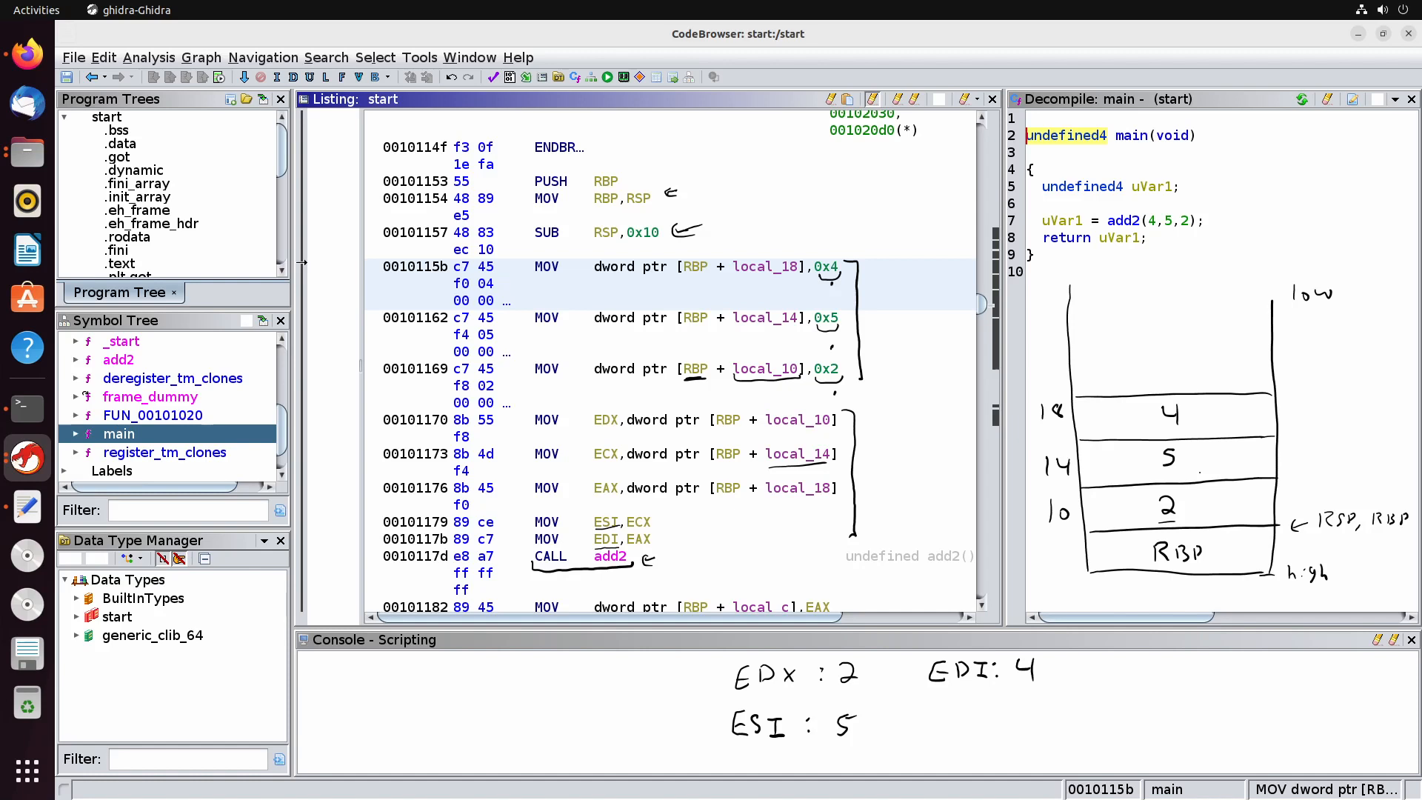
click(502, 283)
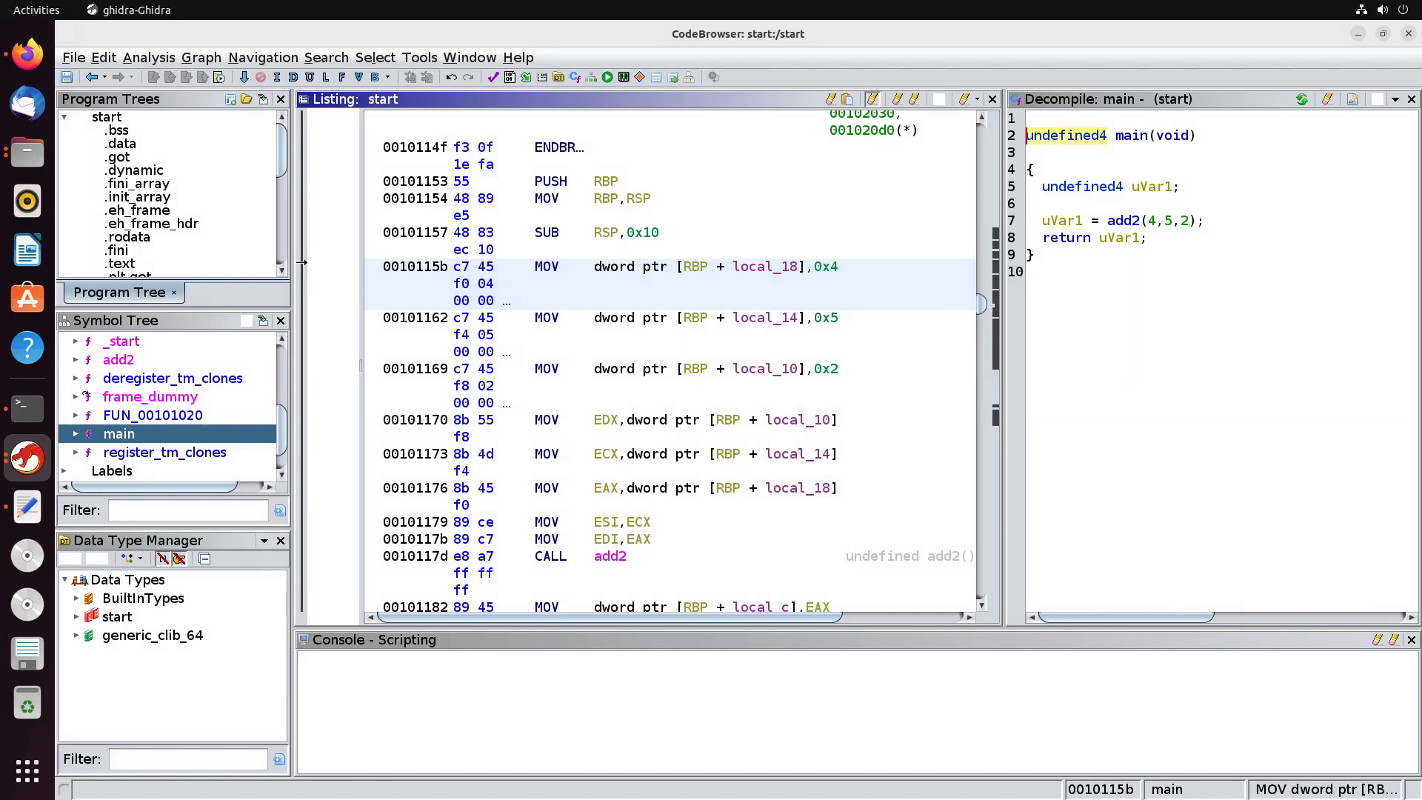
- Show add2's listing and its decompiled sum param_3 + param_1 + param_2
double_click(609, 555)
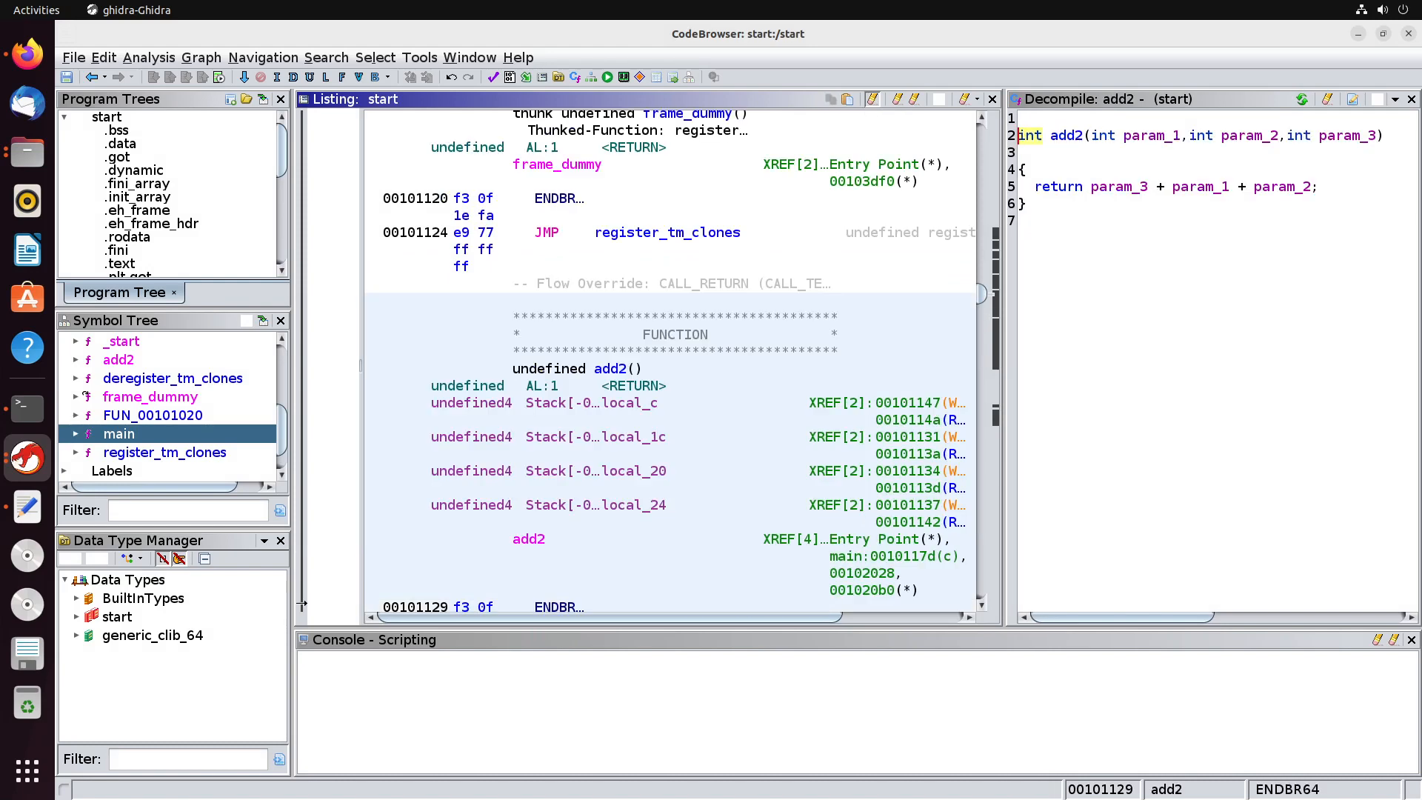
scroll(down, 3)
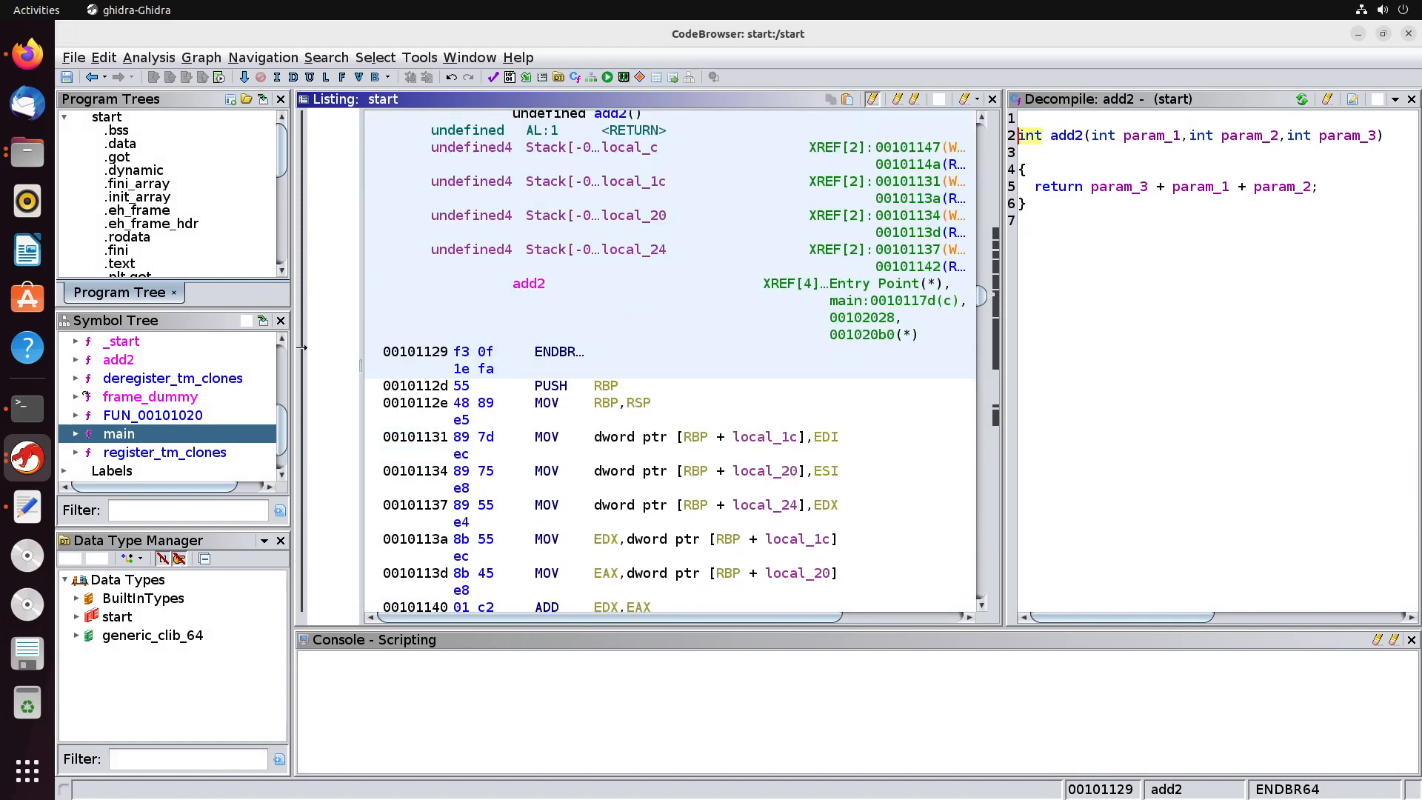
scroll(down, 3)
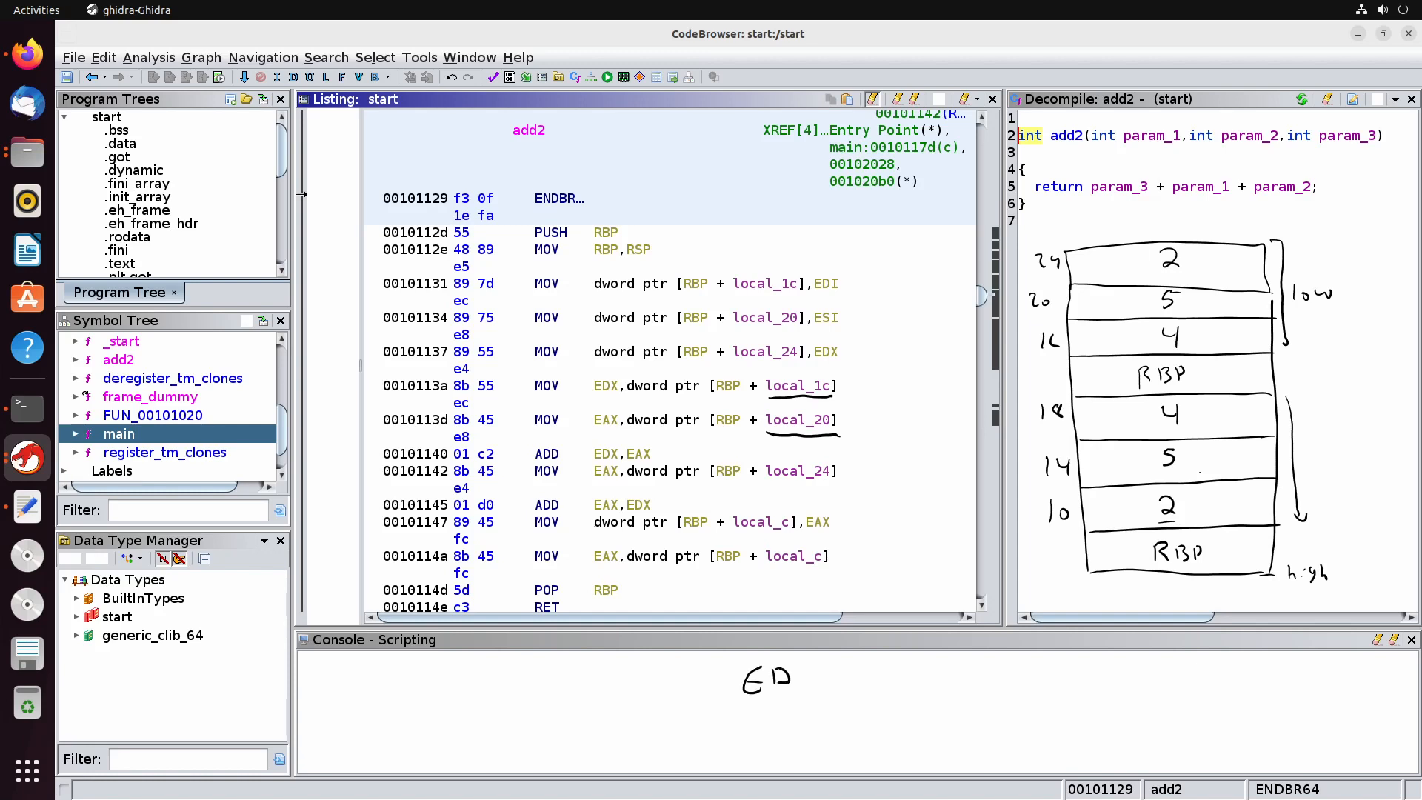
- Work through add2's register arithmetic to EDX 9 and EAX 11, then wipe the sketches
text(X:)
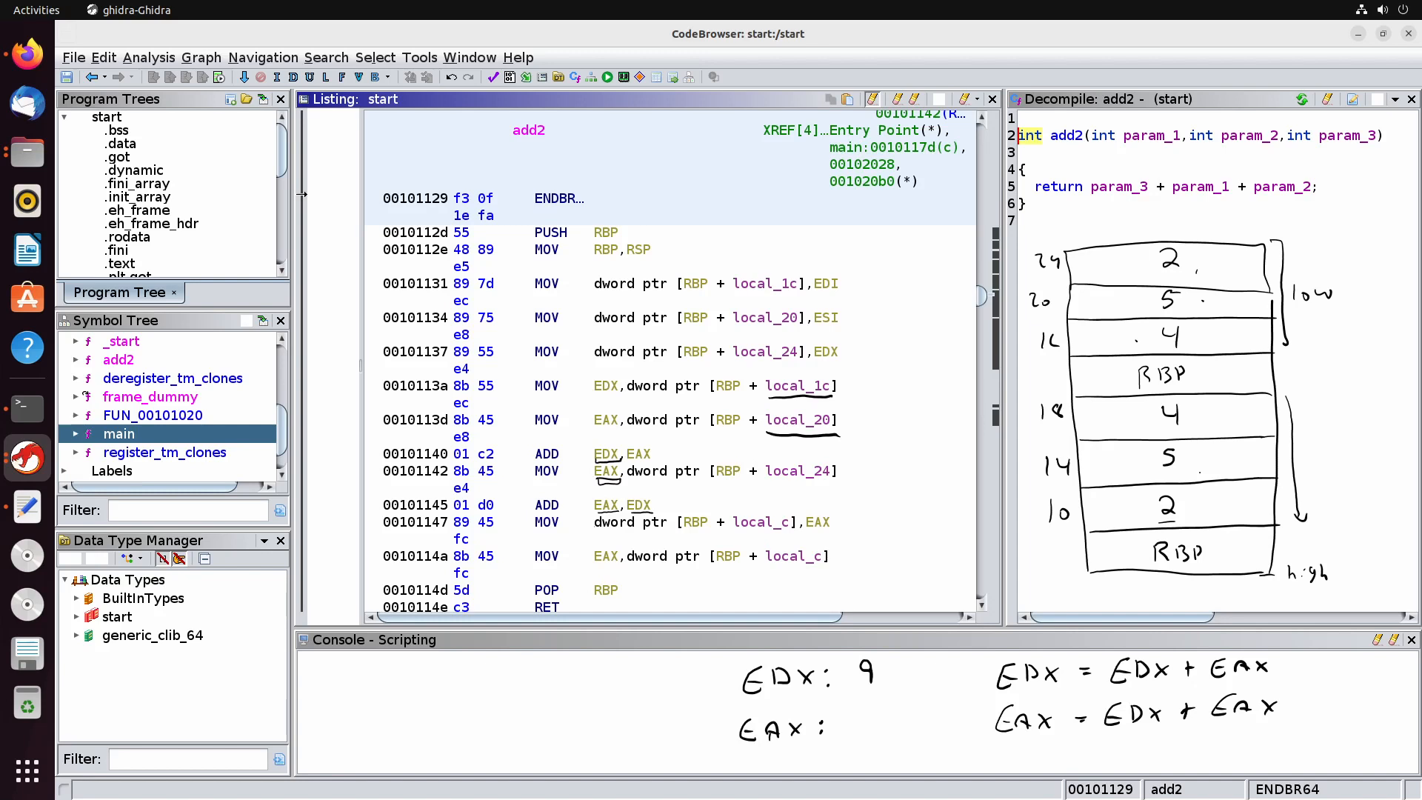
text(11)
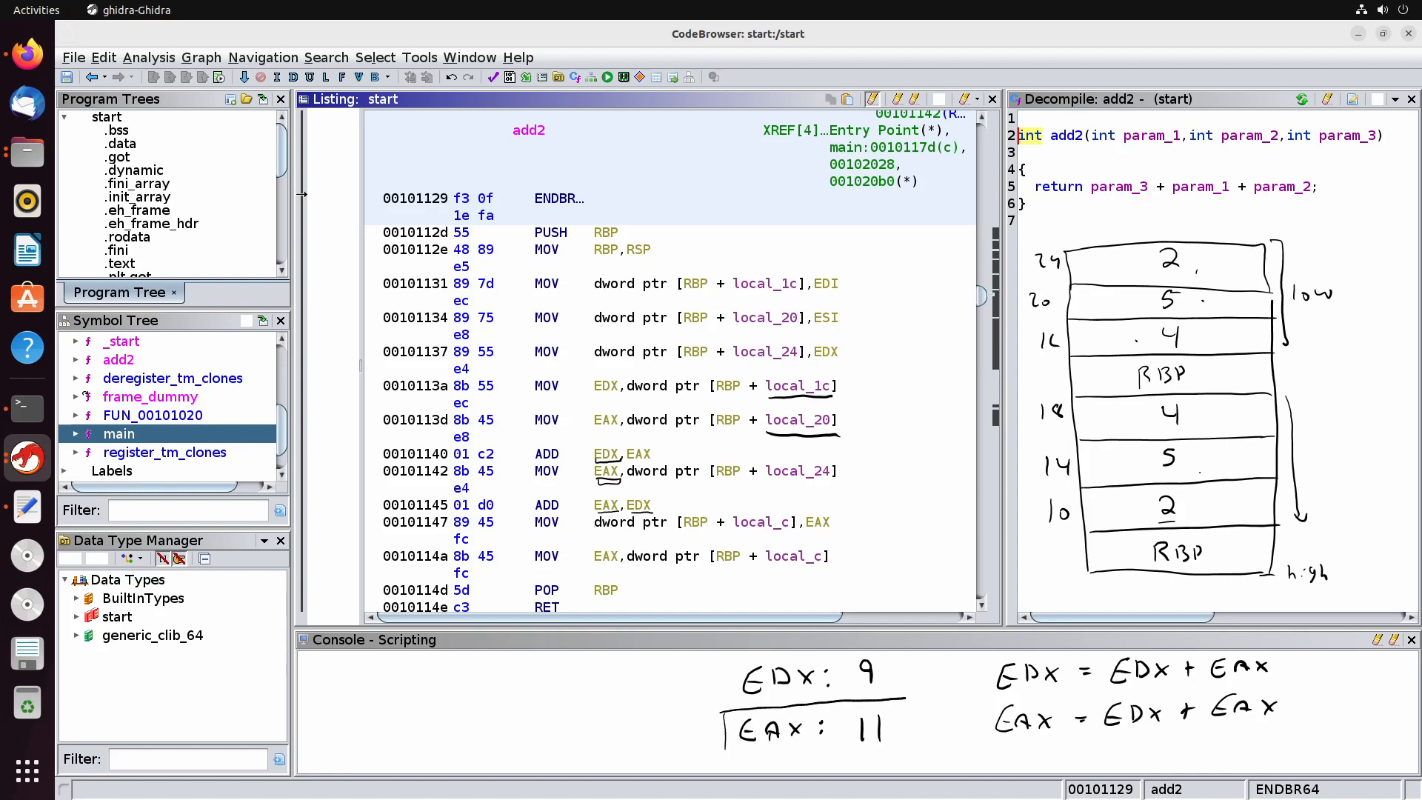
drag(725, 707, 898, 748)
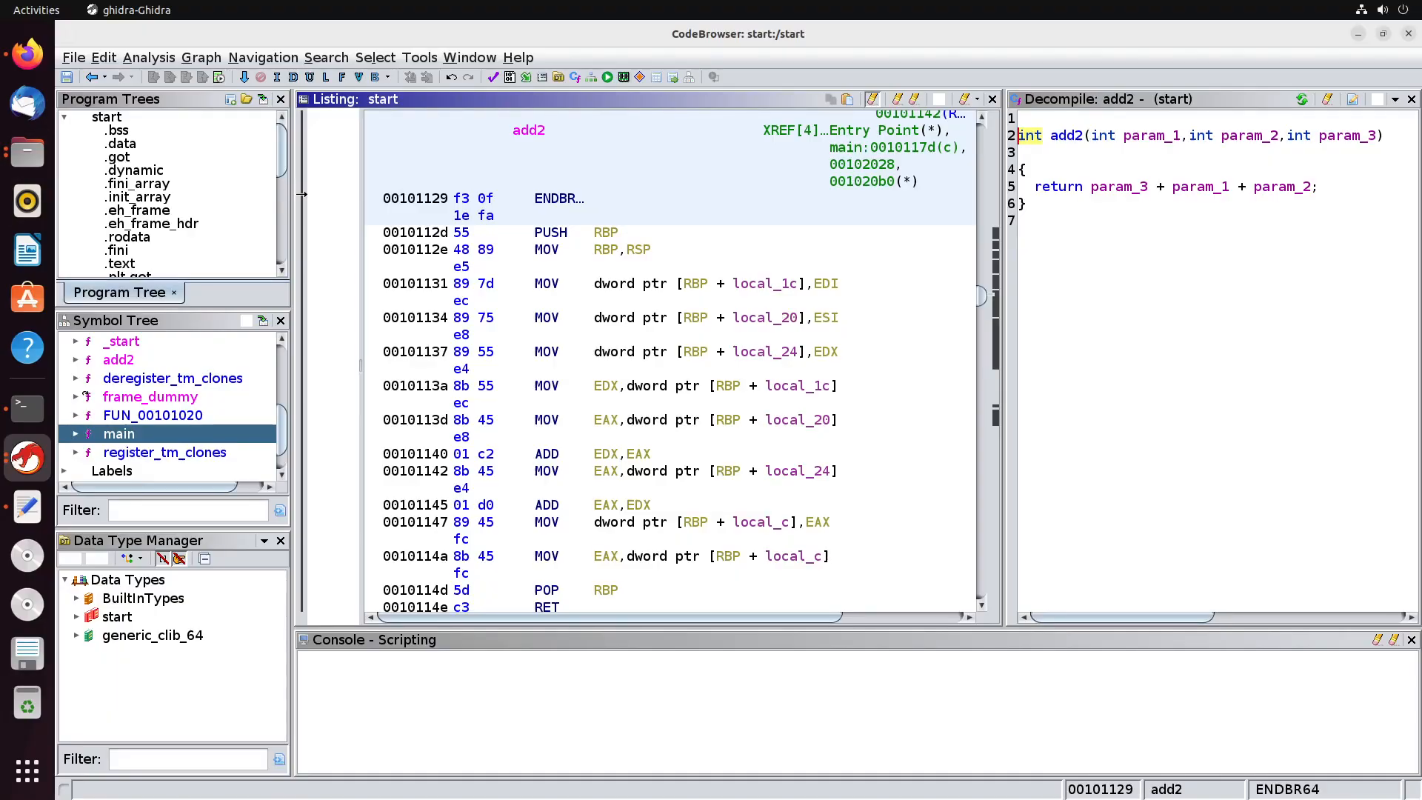
- Return to main and highlight its three stores of 4, 5 and 2 on the stack
click(119, 434)
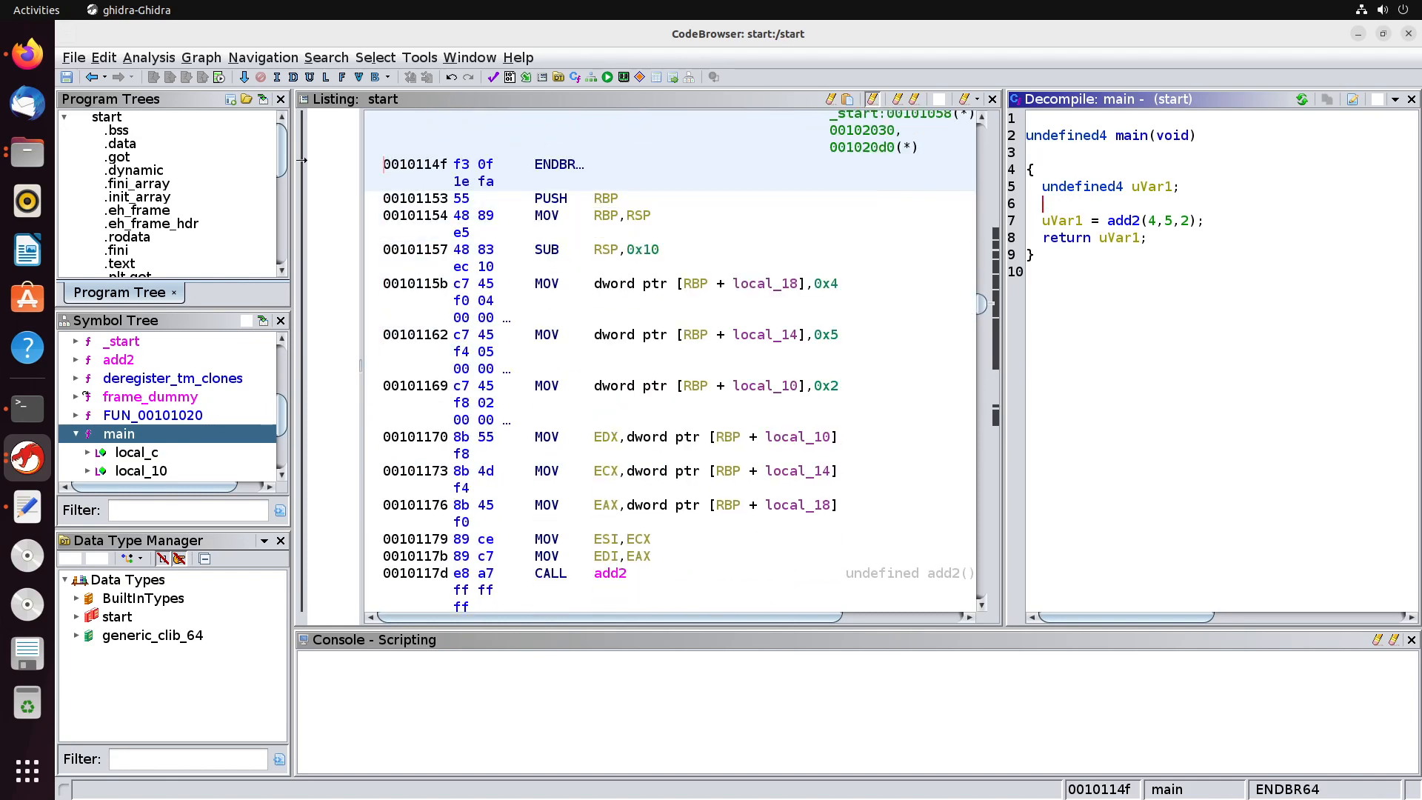
drag(417, 283, 417, 419)
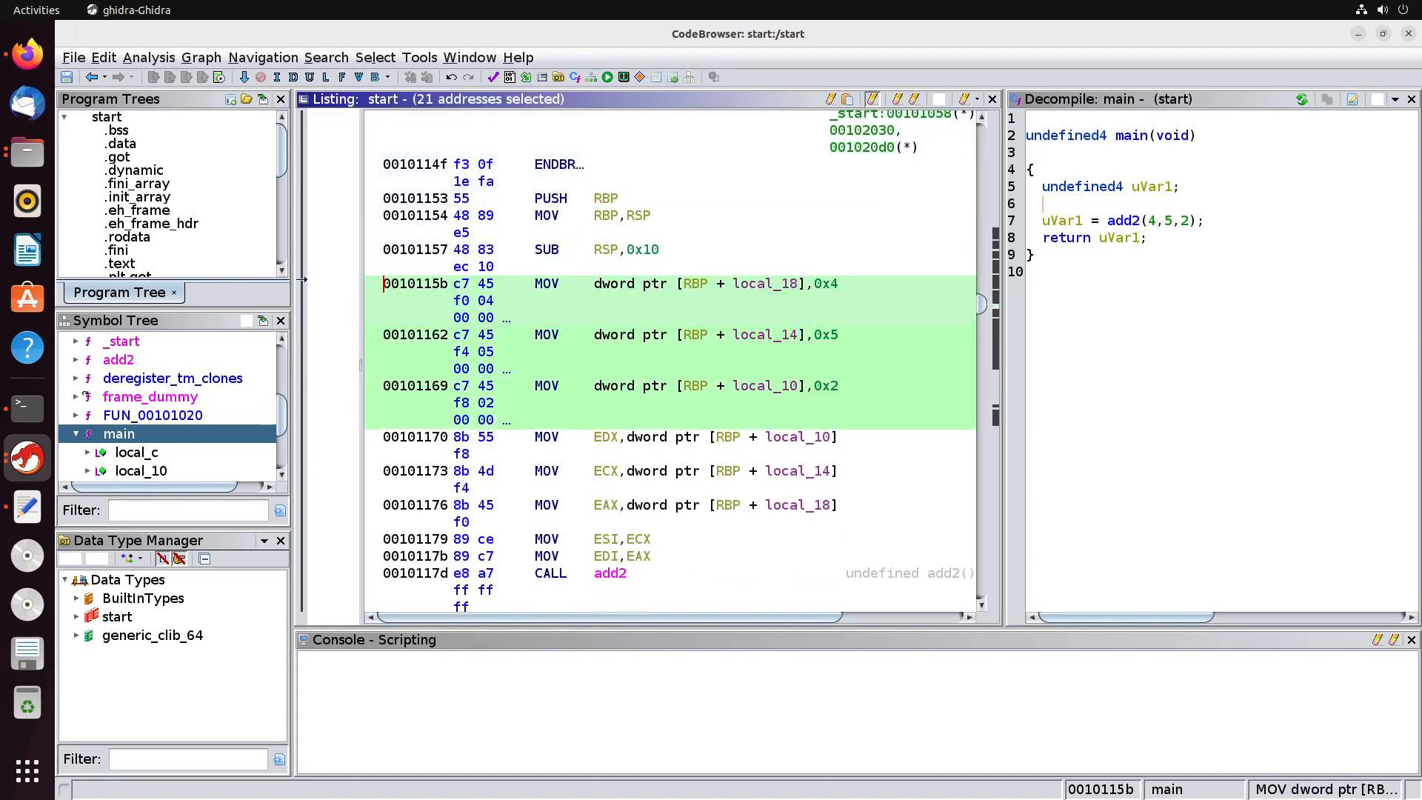